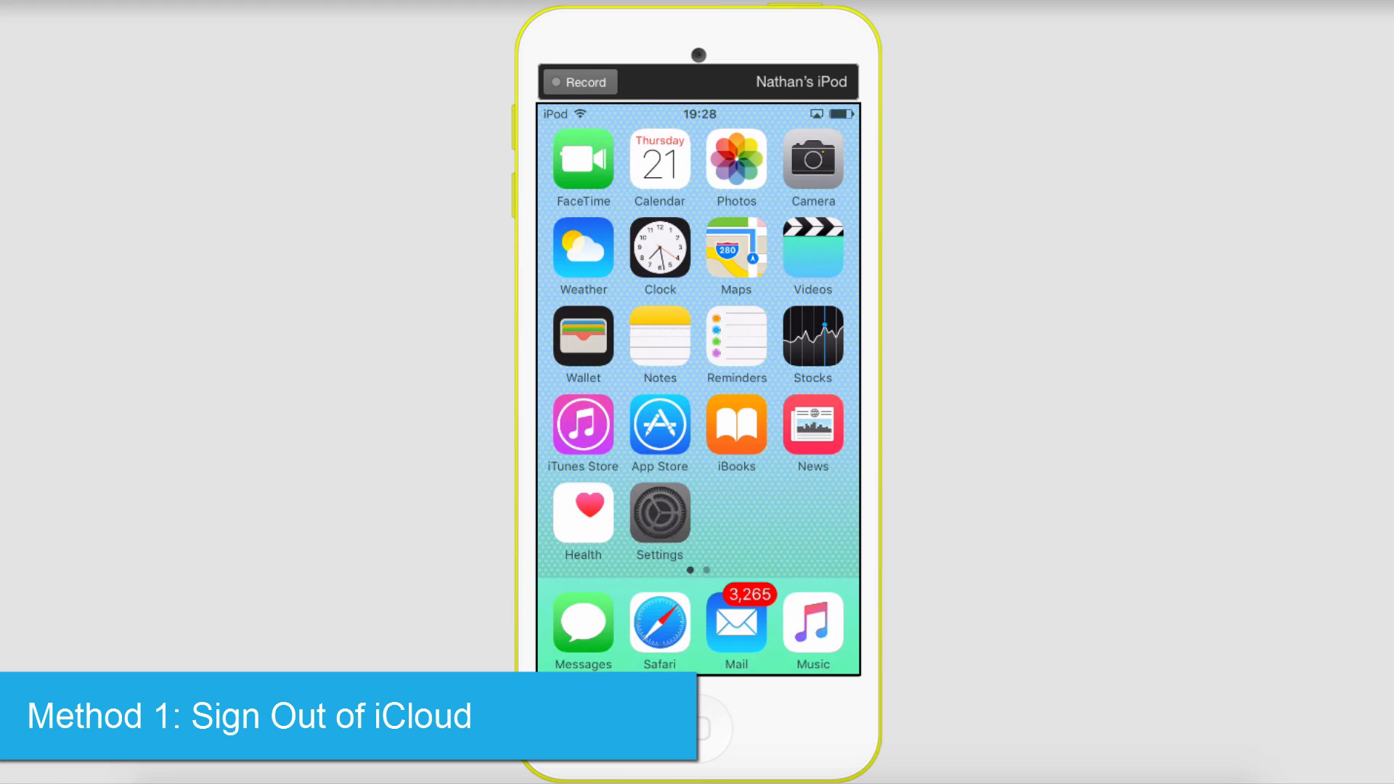
From the iPod home screen, go into Settings and then the iCloud account page
click(660, 515)
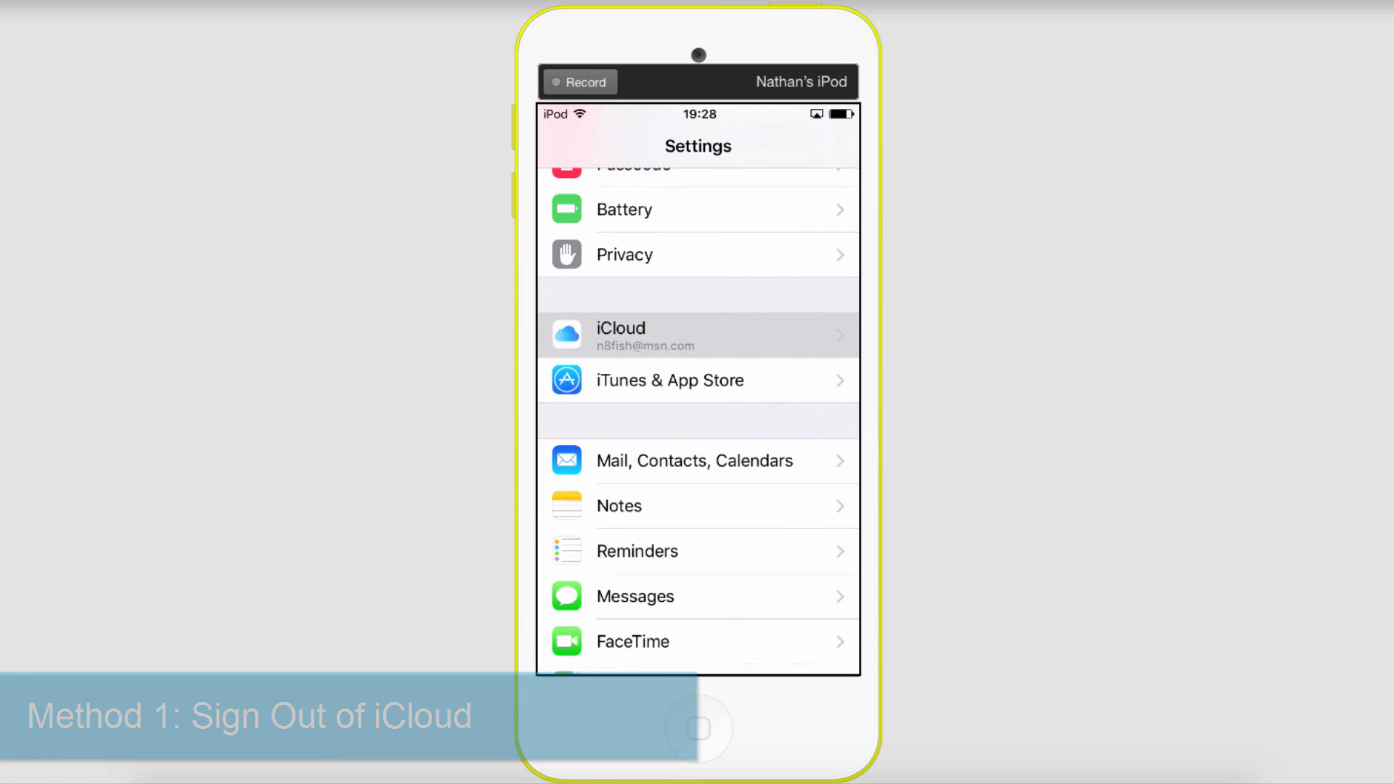
click(698, 335)
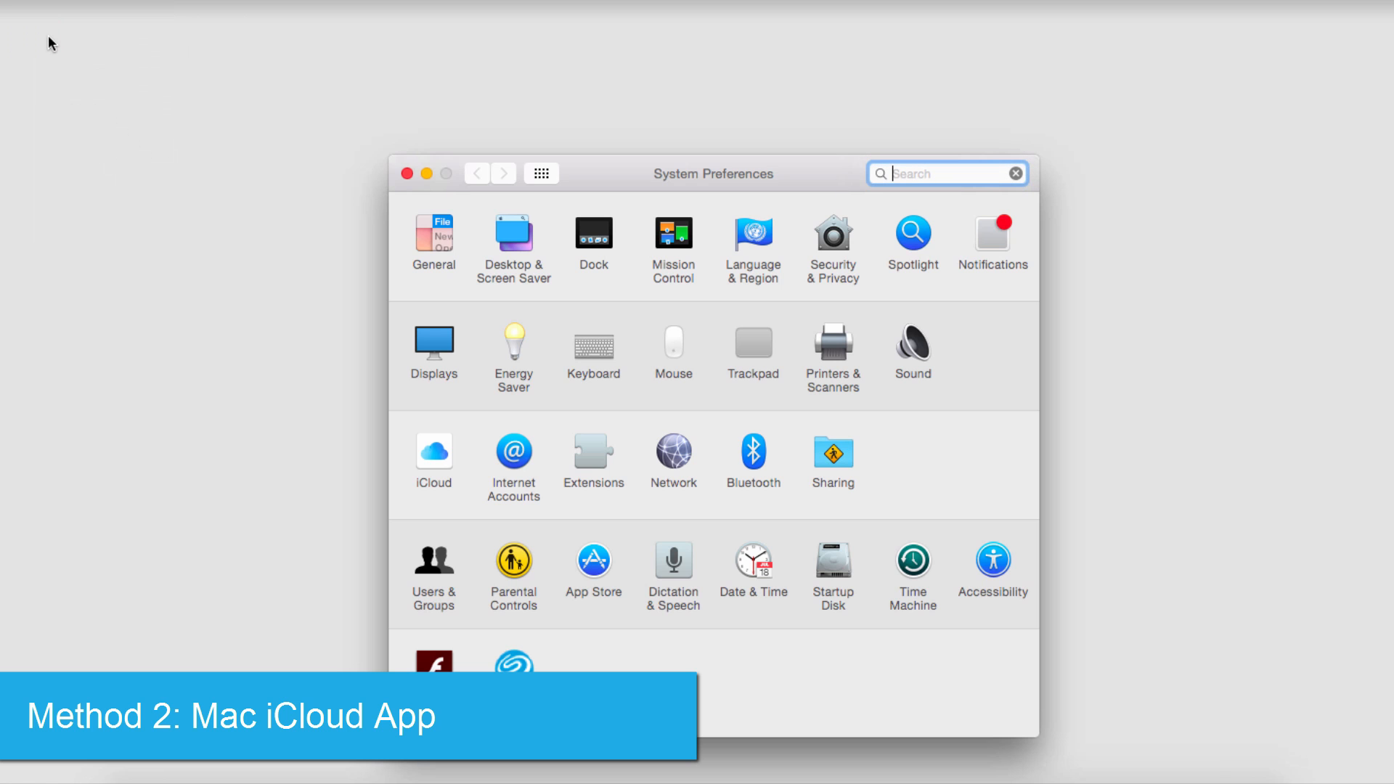
In the Mac's iCloud preferences, uncheck Contacts, Calendars, Reminders and Safari syncing
click(433, 453)
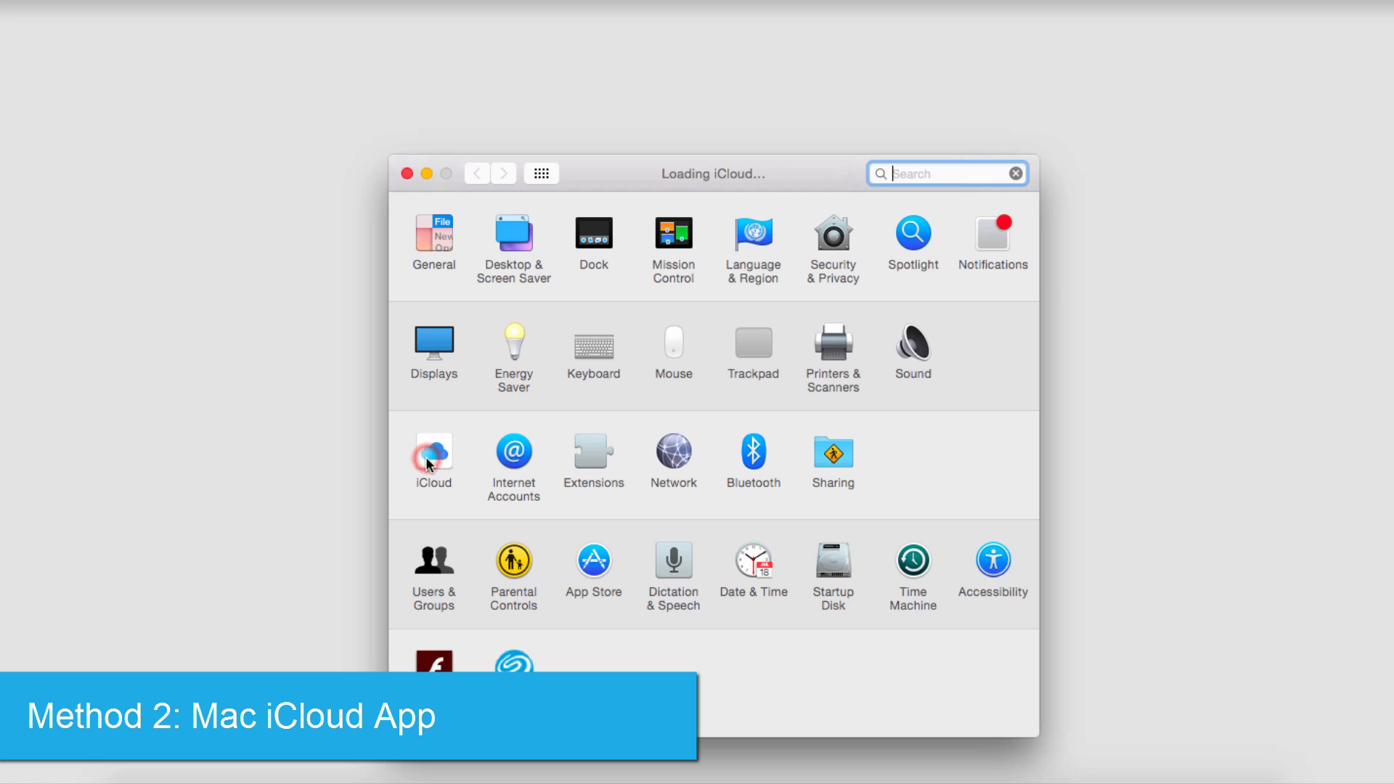
click(433, 455)
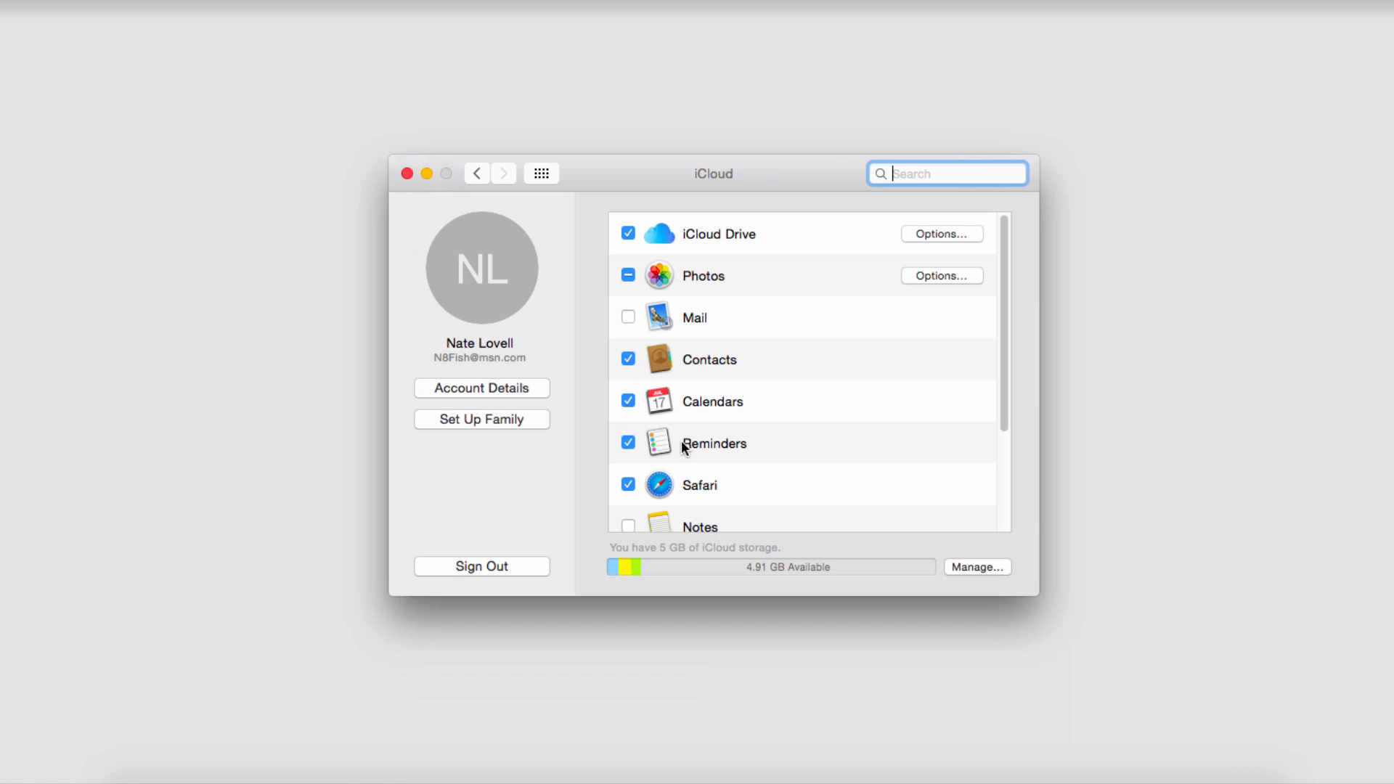
mouse_move(709, 336)
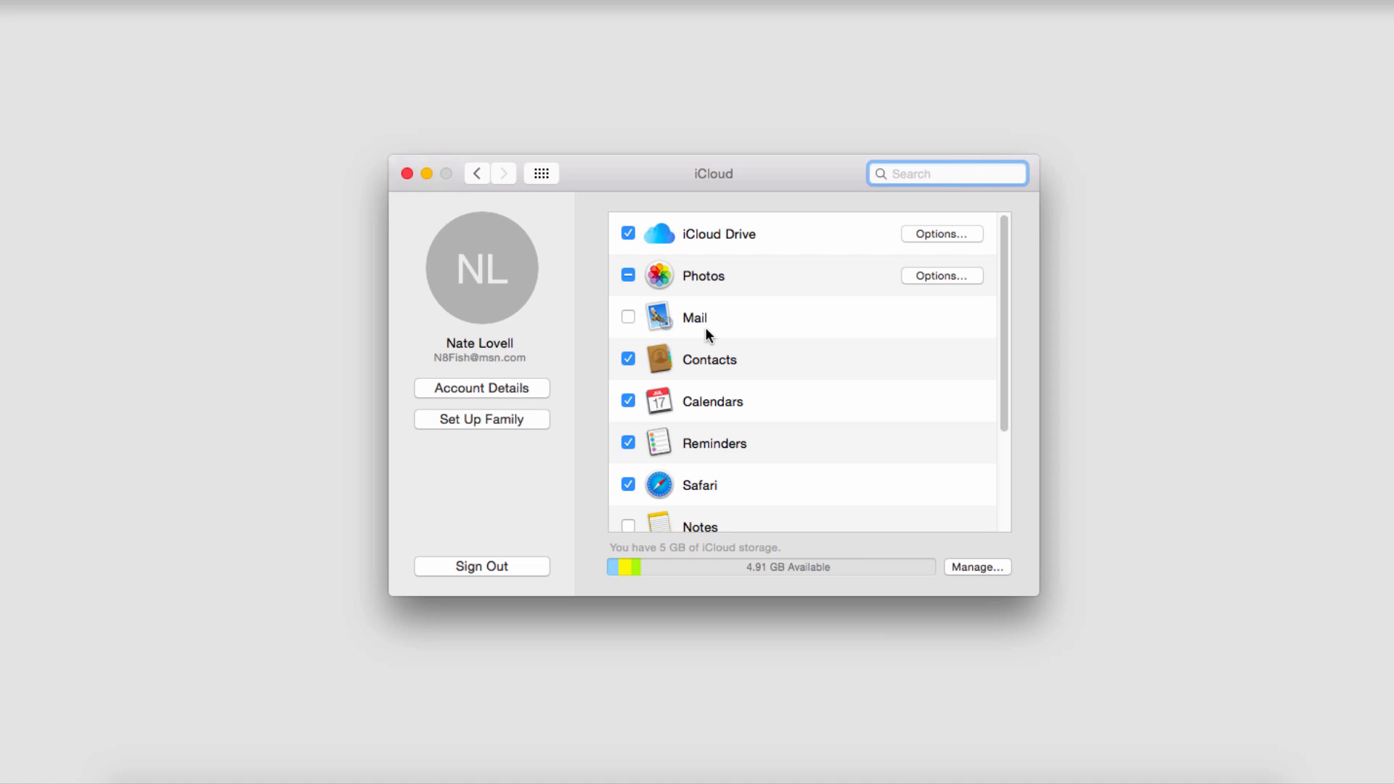
click(629, 359)
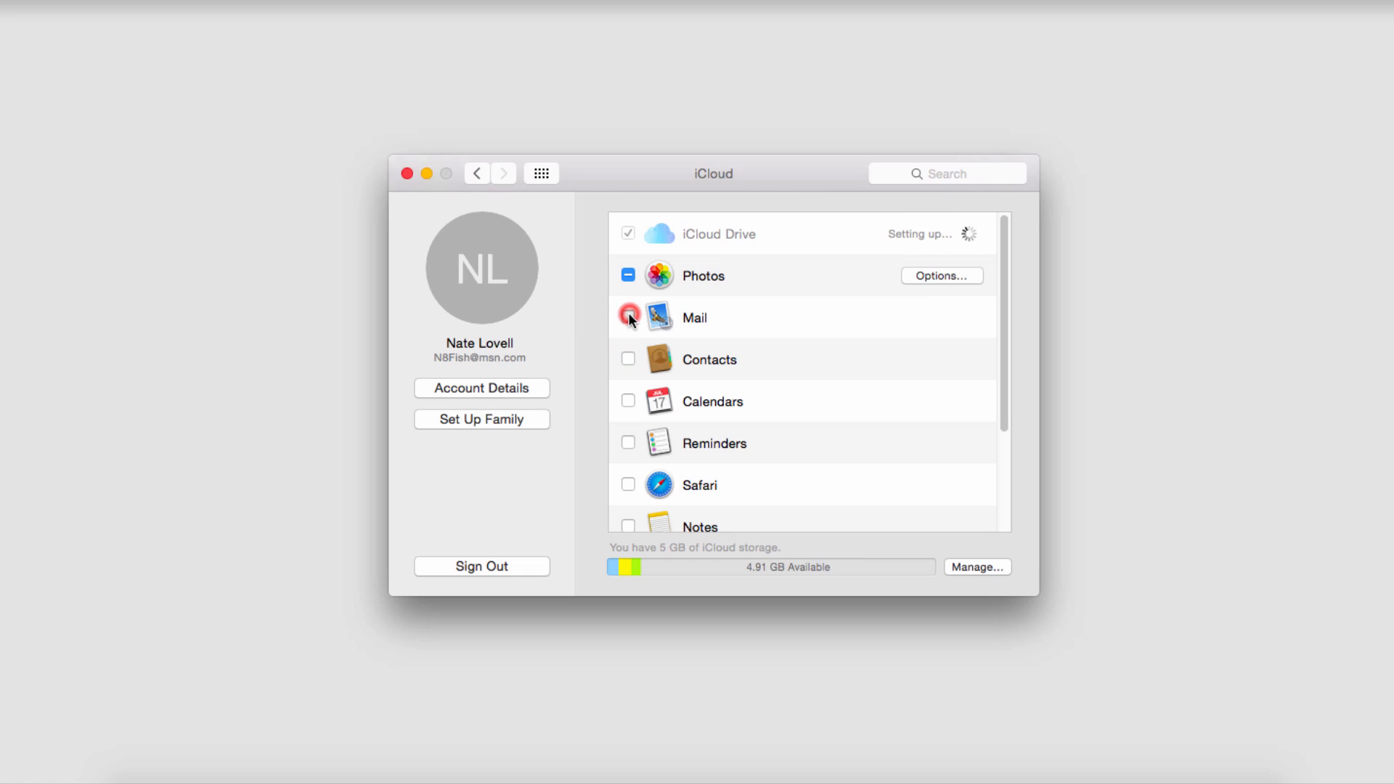
click(627, 318)
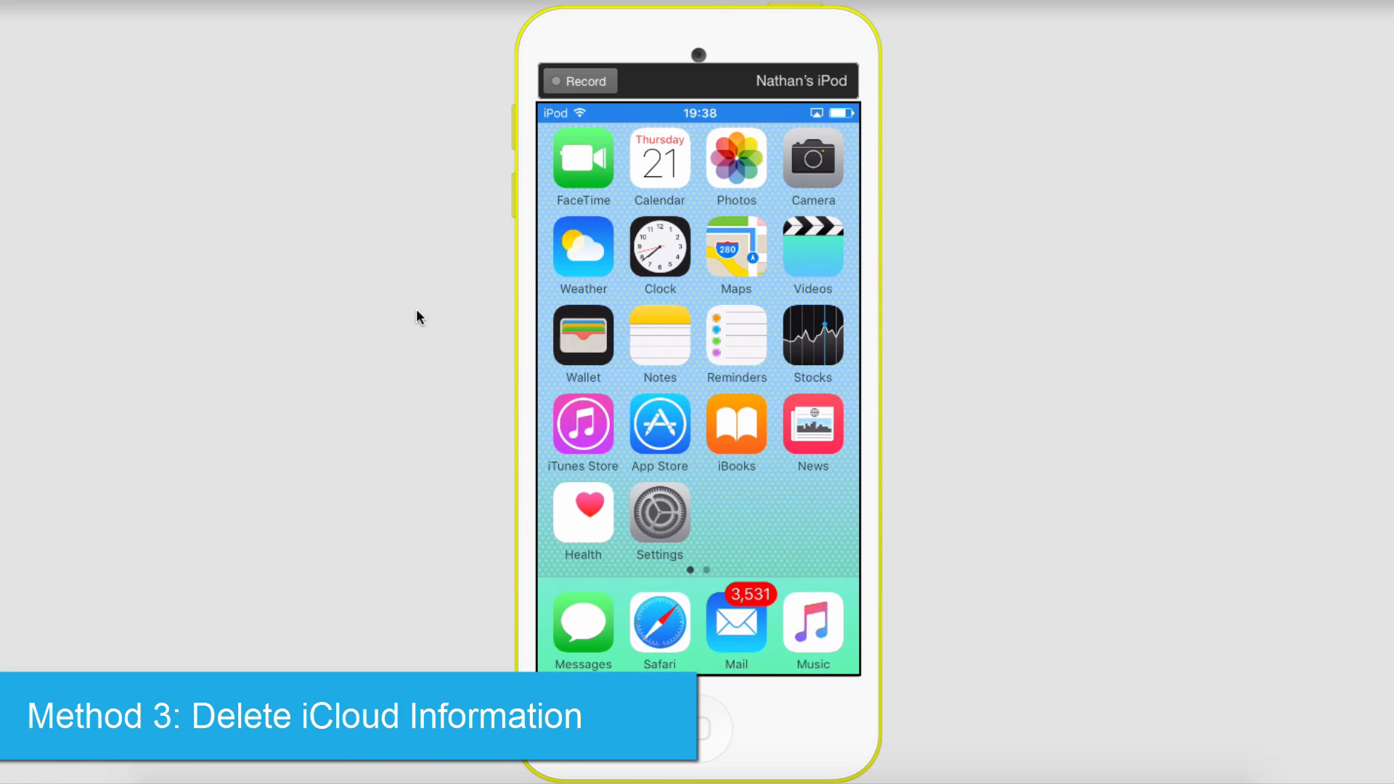
Go into Settings > iCloud, view the Apple ID account details, then return to the iCloud page
click(660, 516)
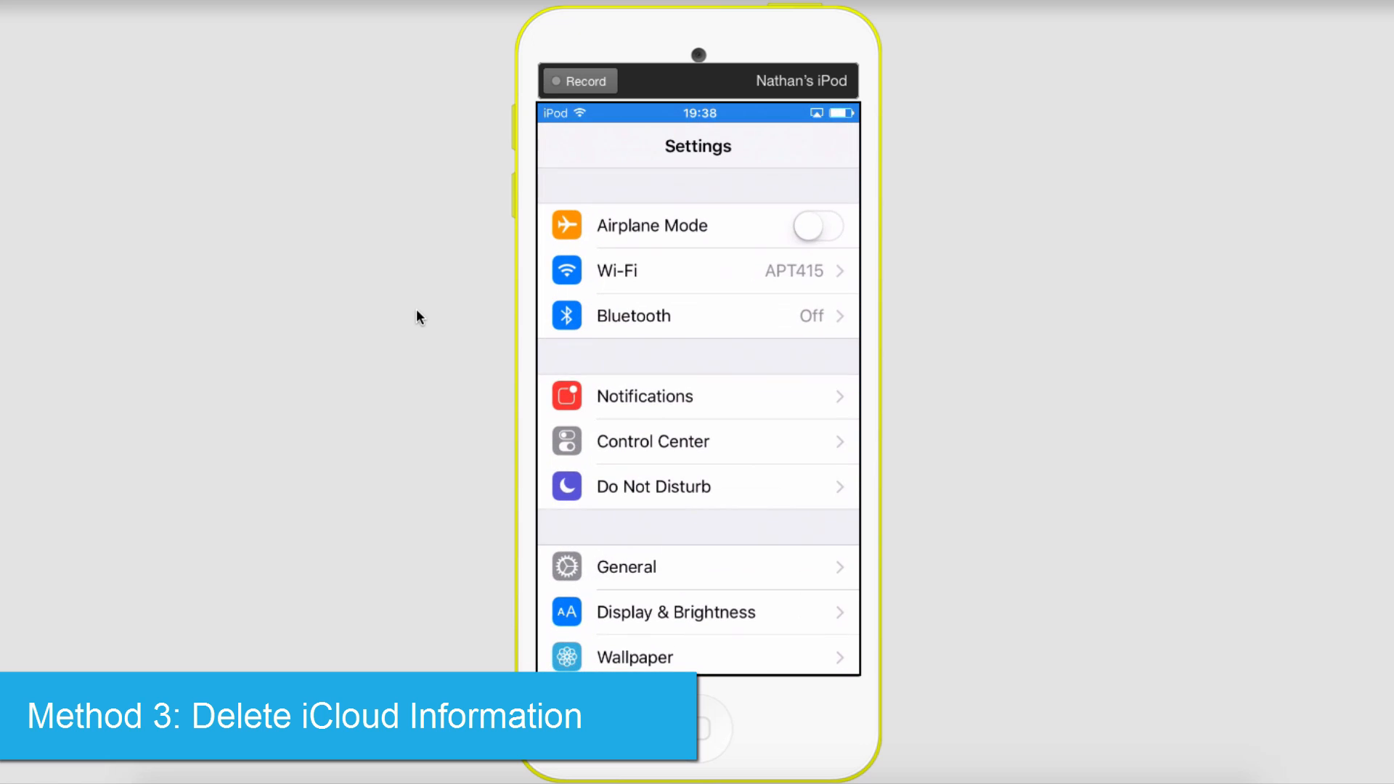
scroll(down, 3)
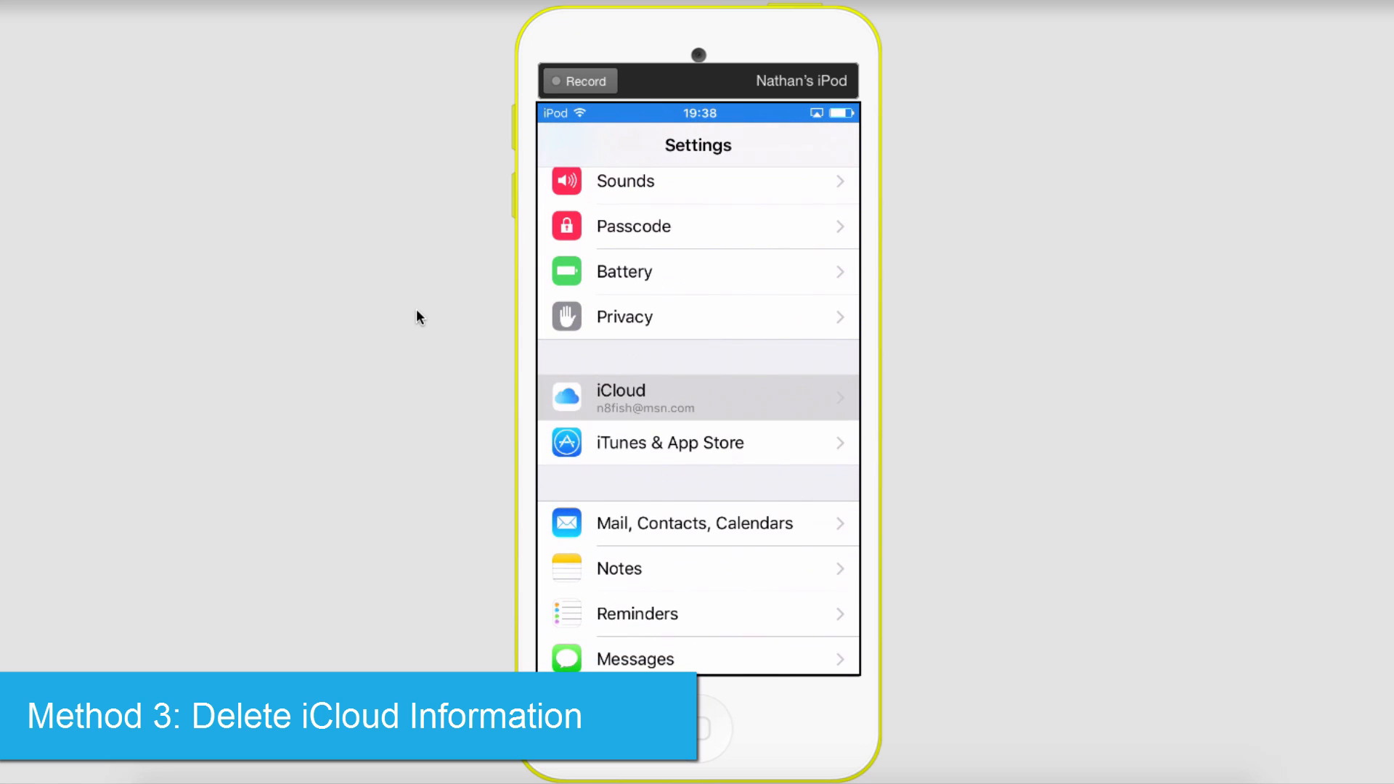
click(699, 397)
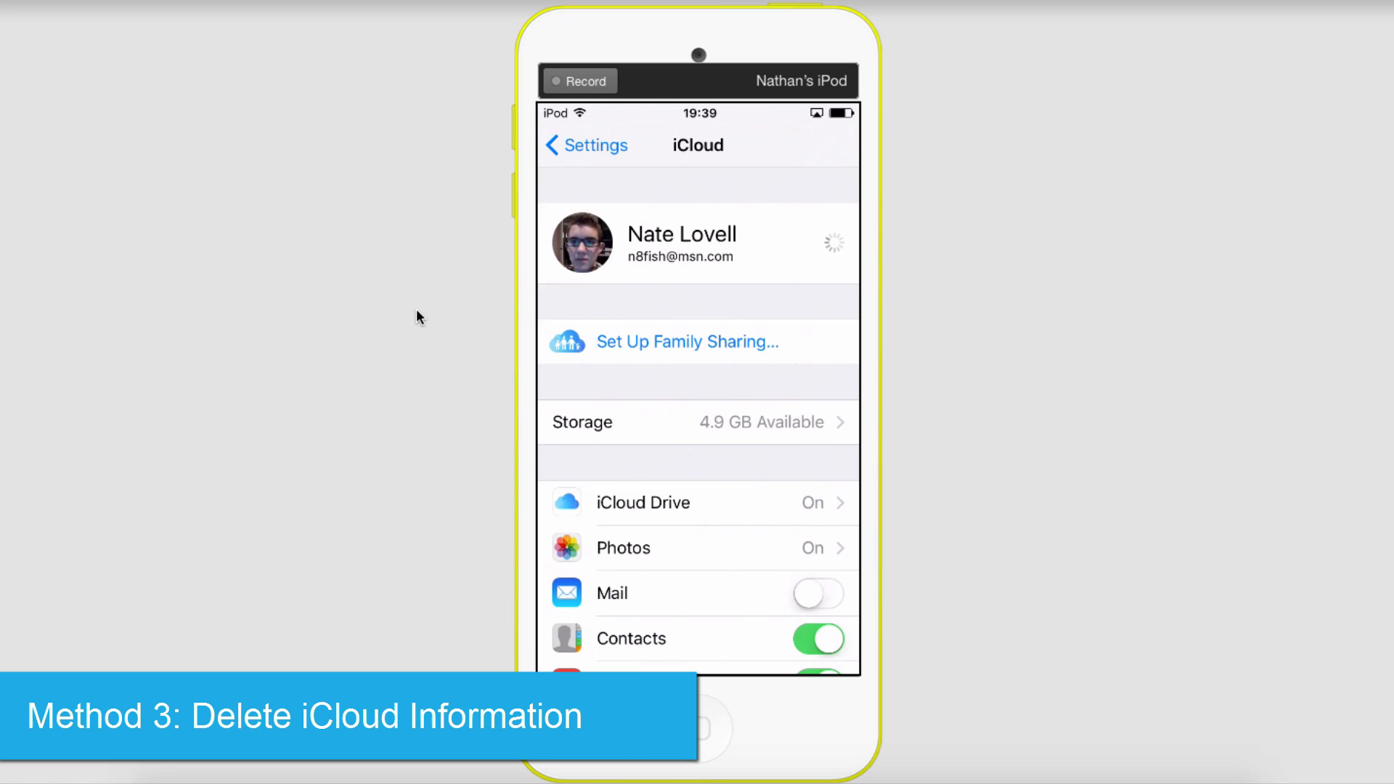
click(698, 243)
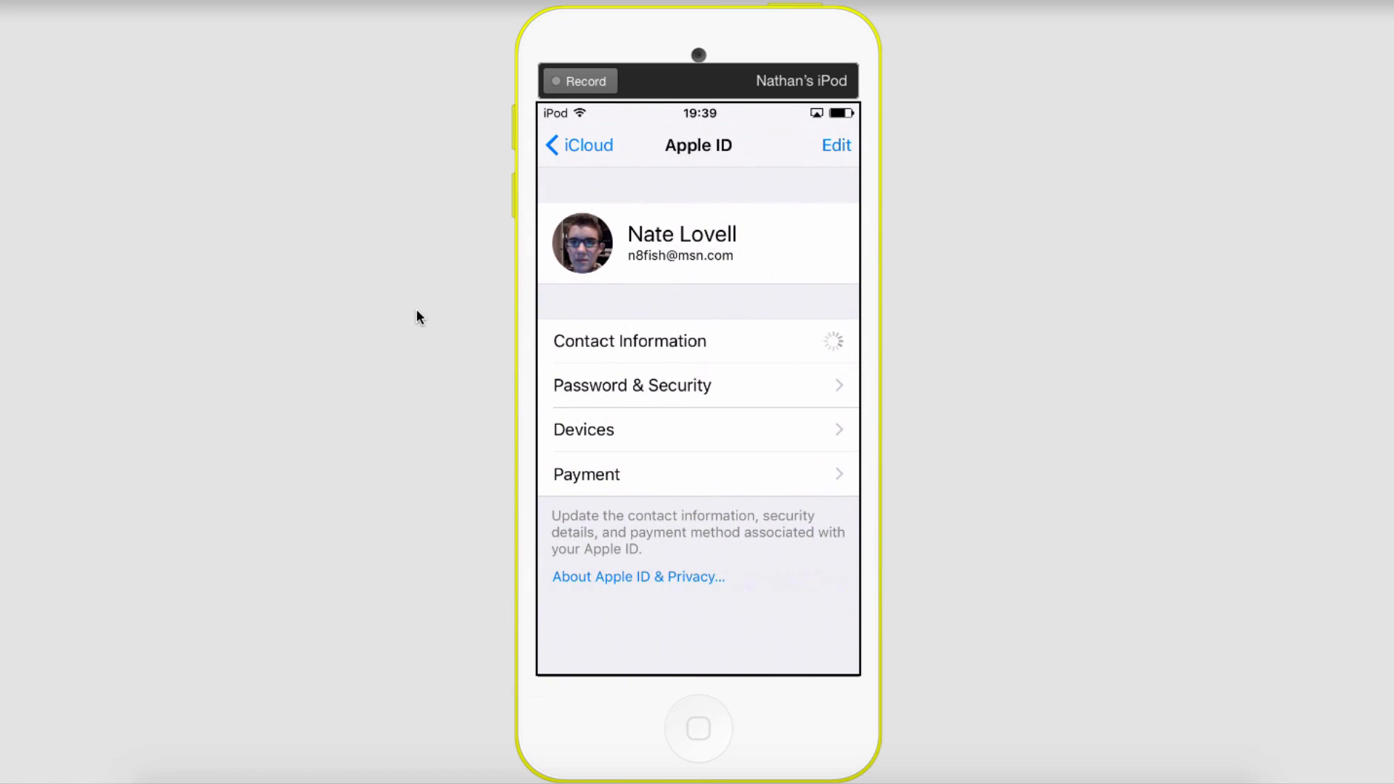
click(833, 146)
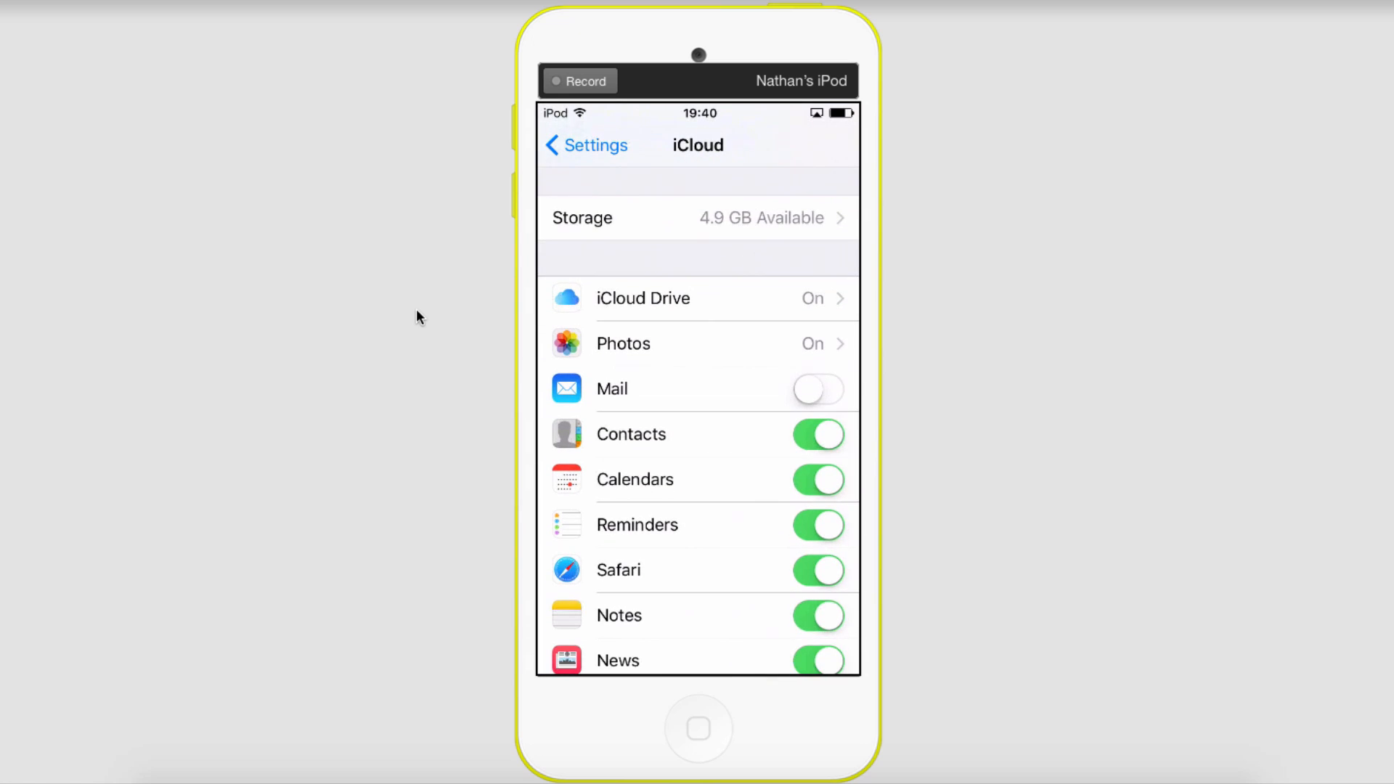
View the Find My iPod touch page showing it switched on, then return to the home screen
scroll(down, 3)
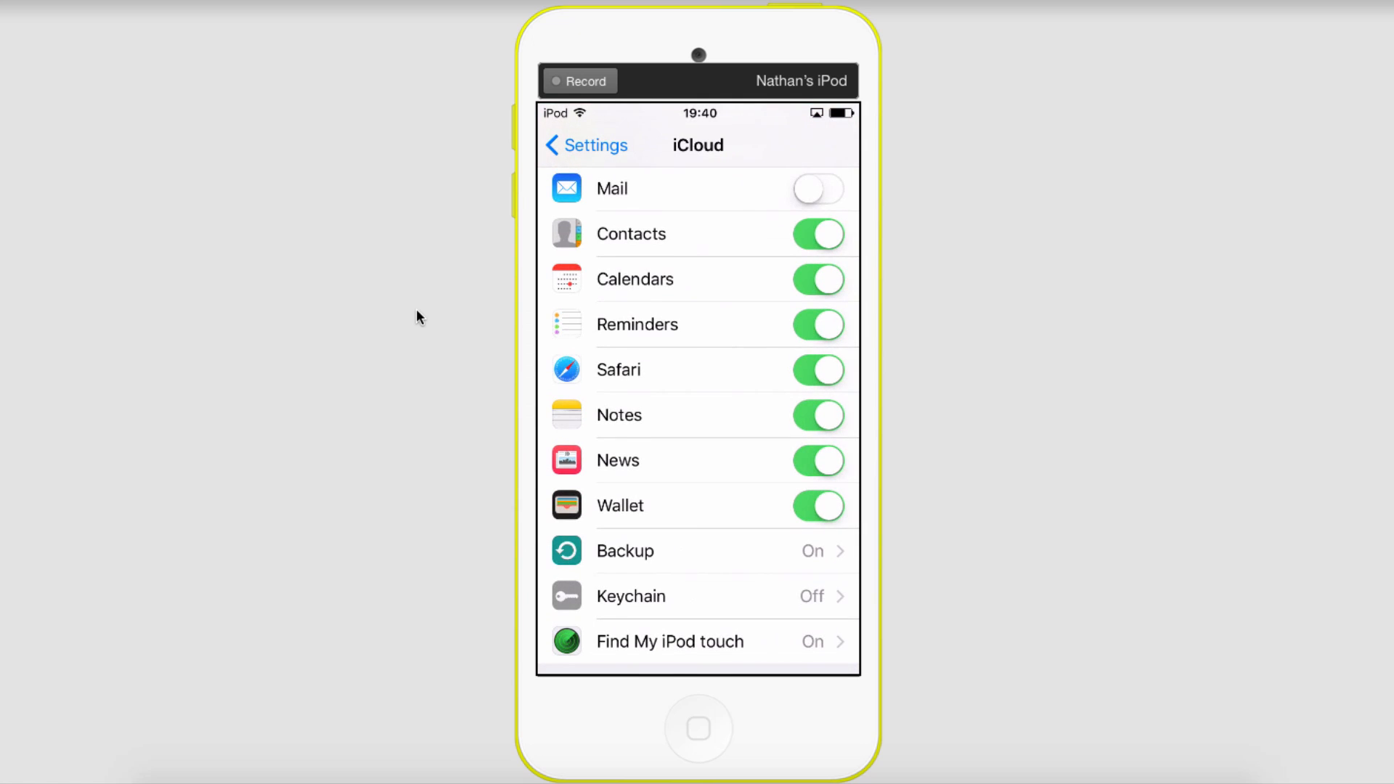
scroll(down, 3)
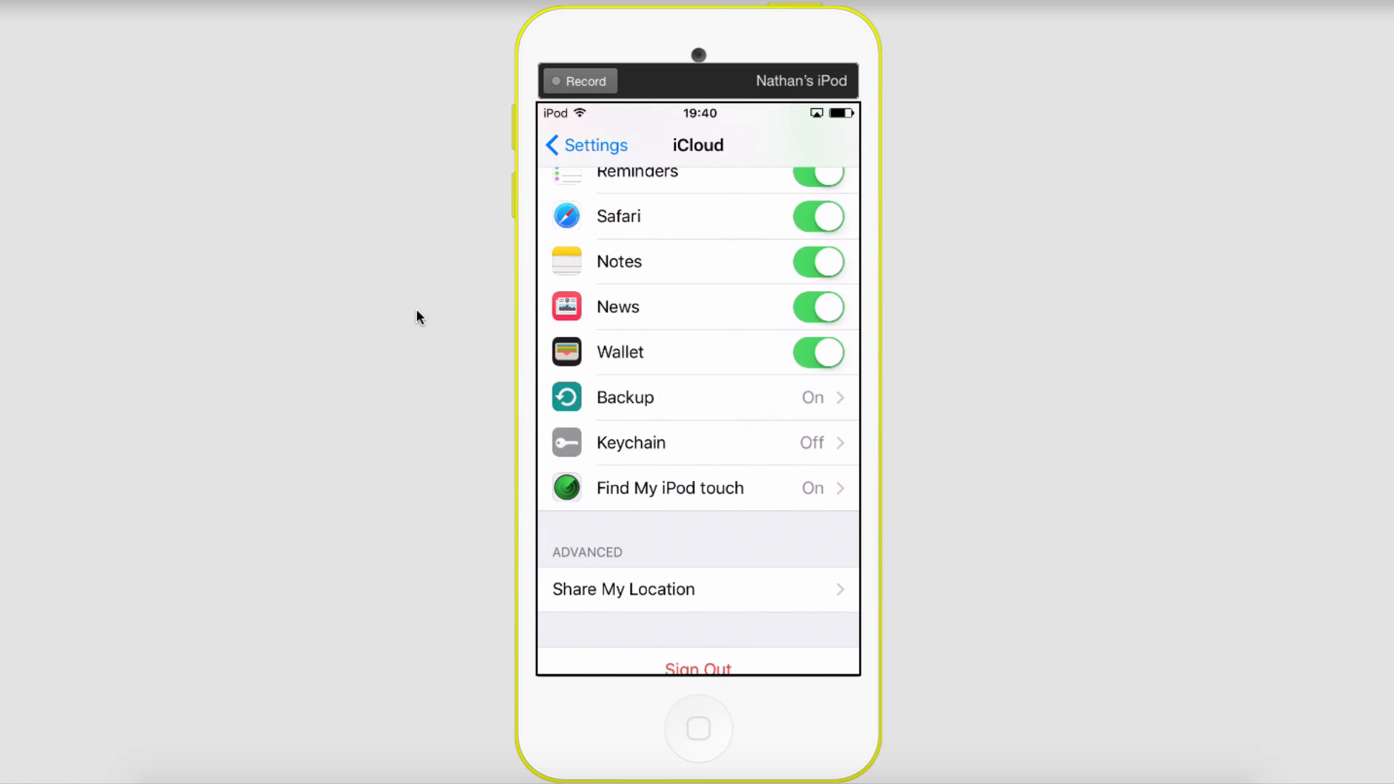
scroll(down, 3)
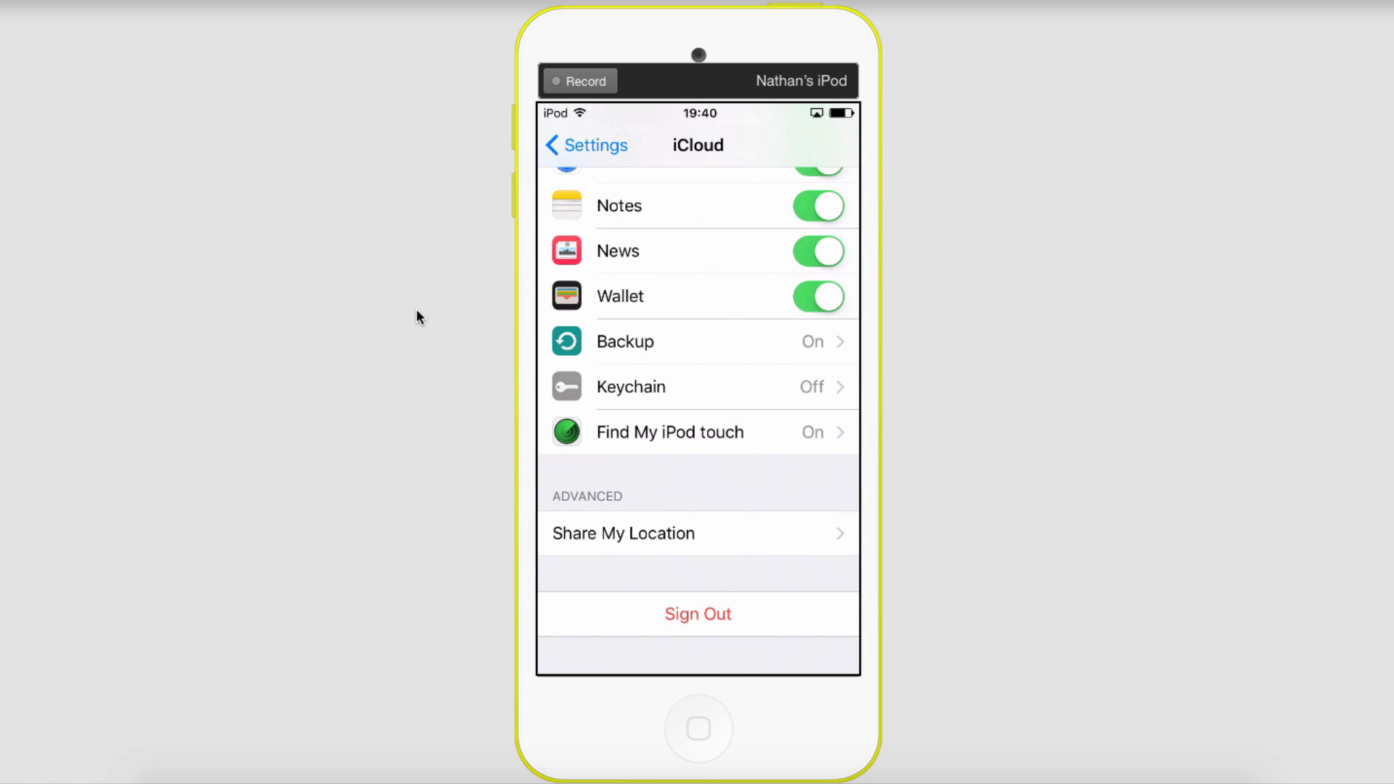
click(670, 432)
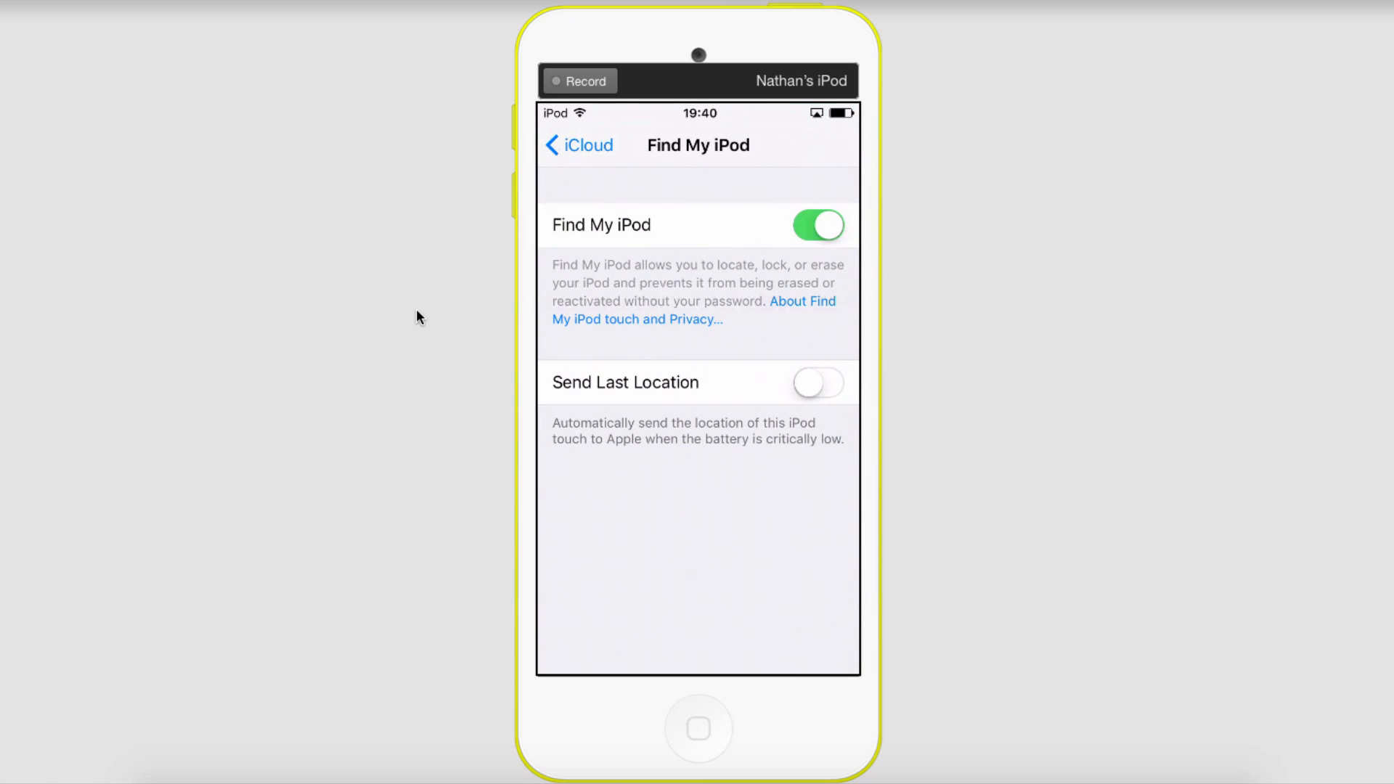
click(698, 728)
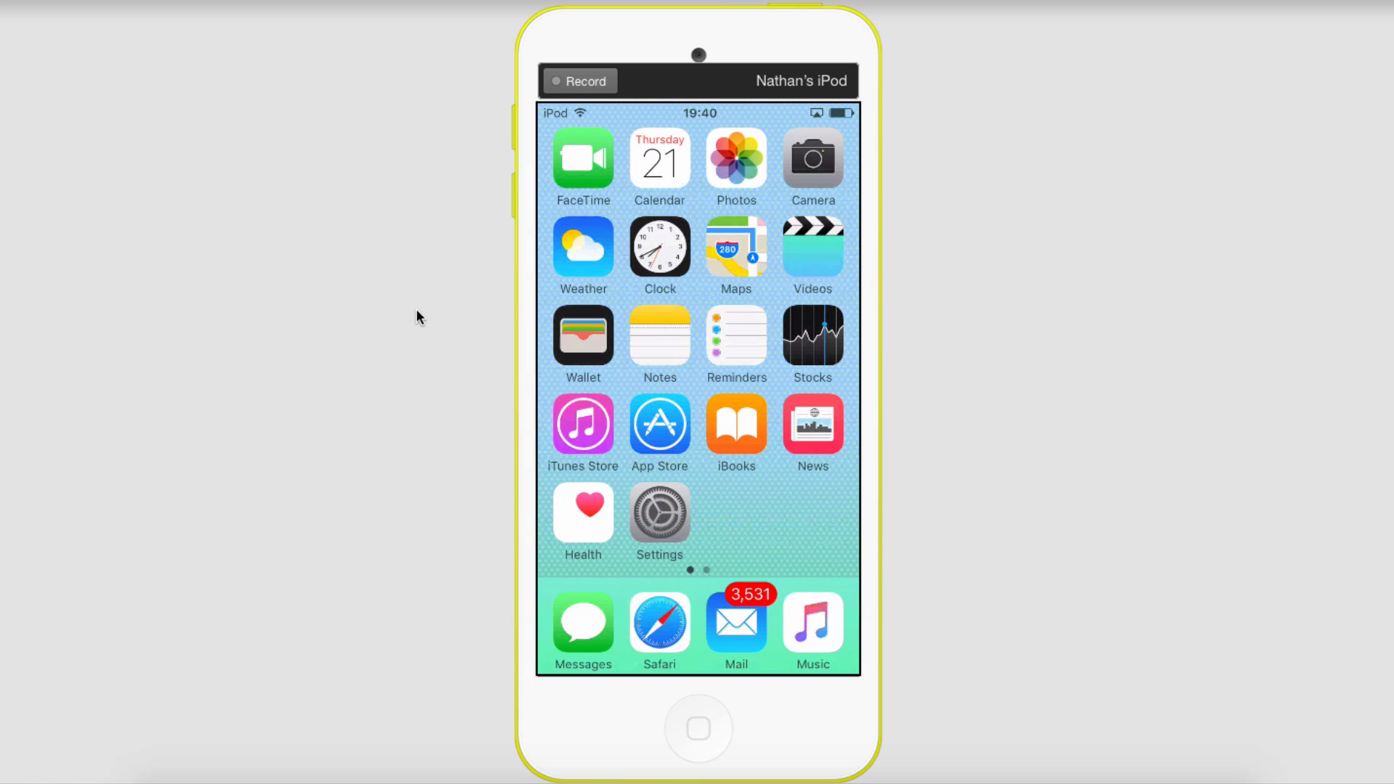